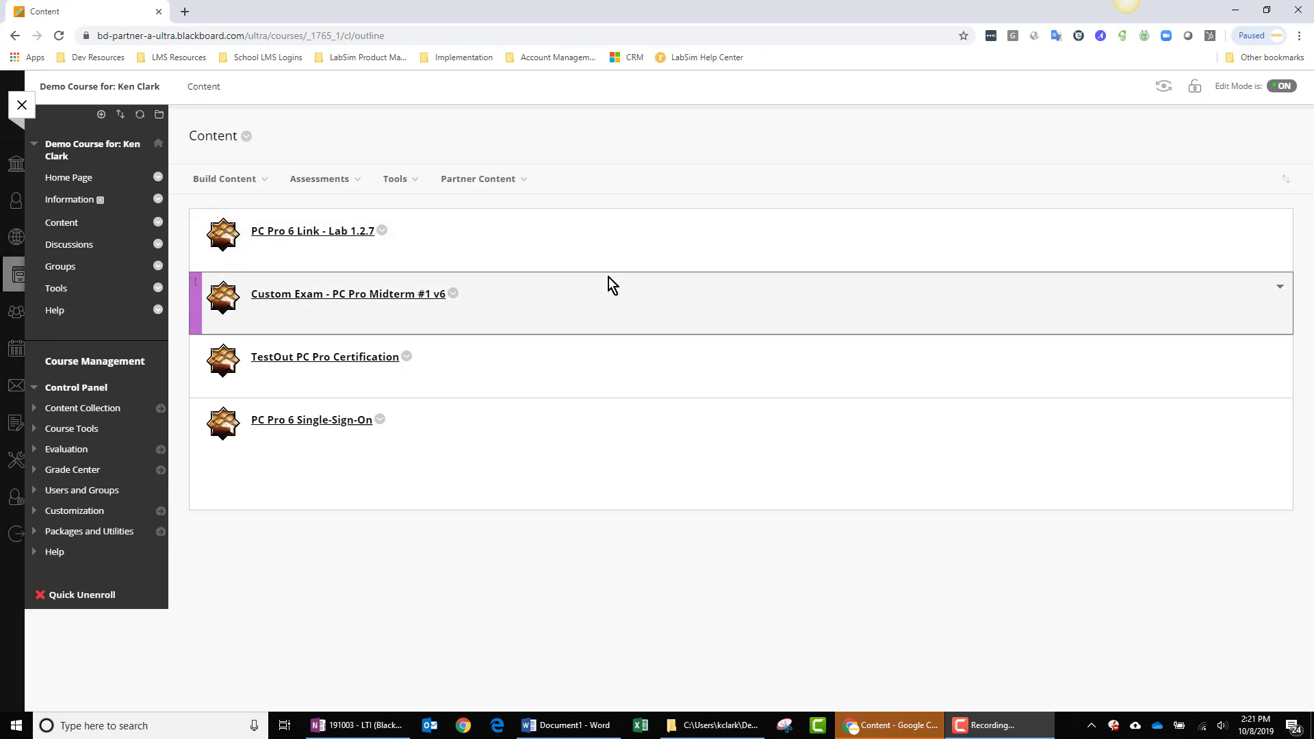
{"action": "mouse_move", "coordinate": [585, 354]}
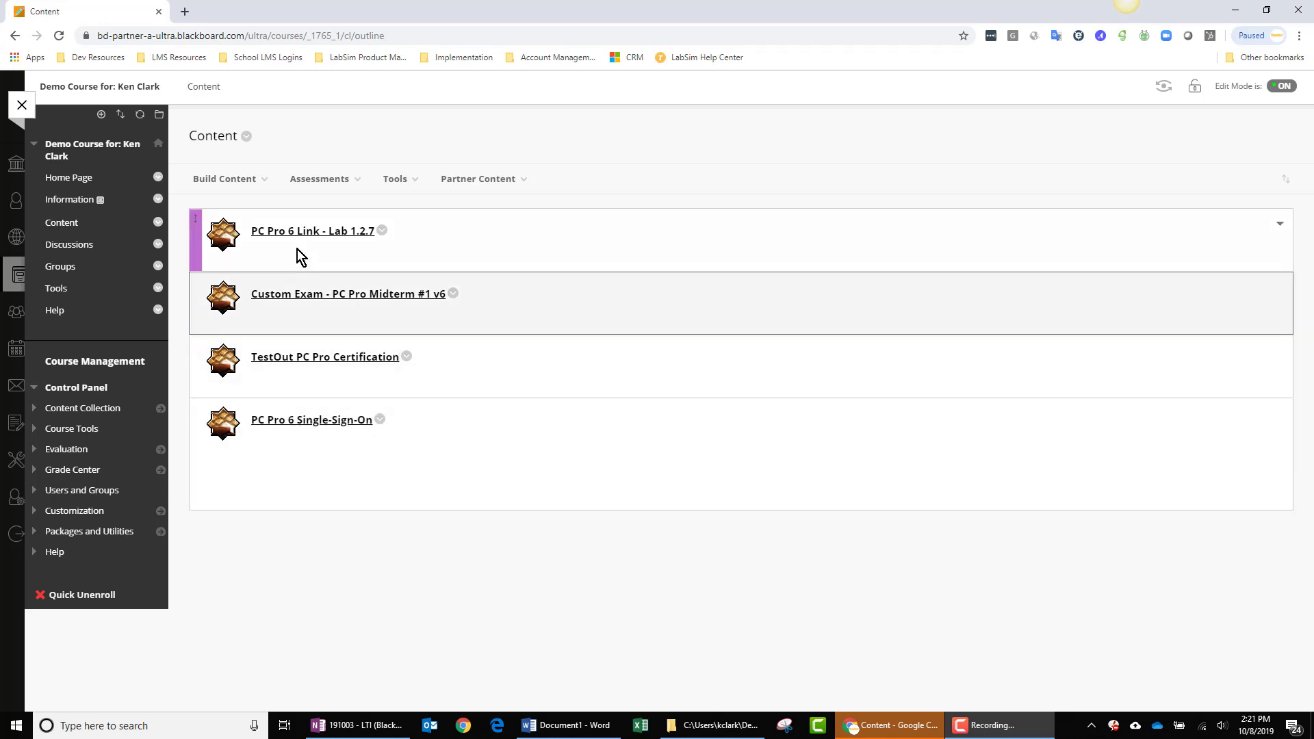
Show the Build Content options on the course Content page.
{"action": "left_click", "coordinate": [224, 178]}
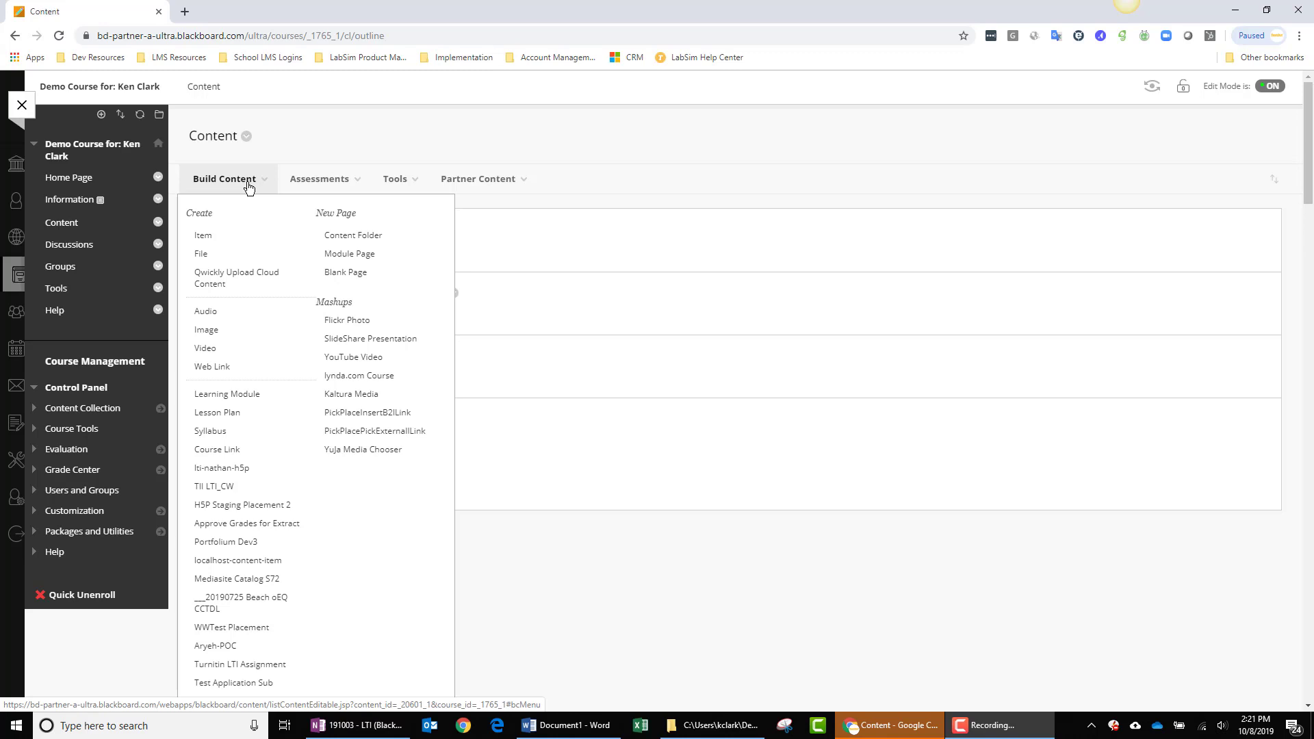
{"action": "left_click", "coordinate": [212, 367]}
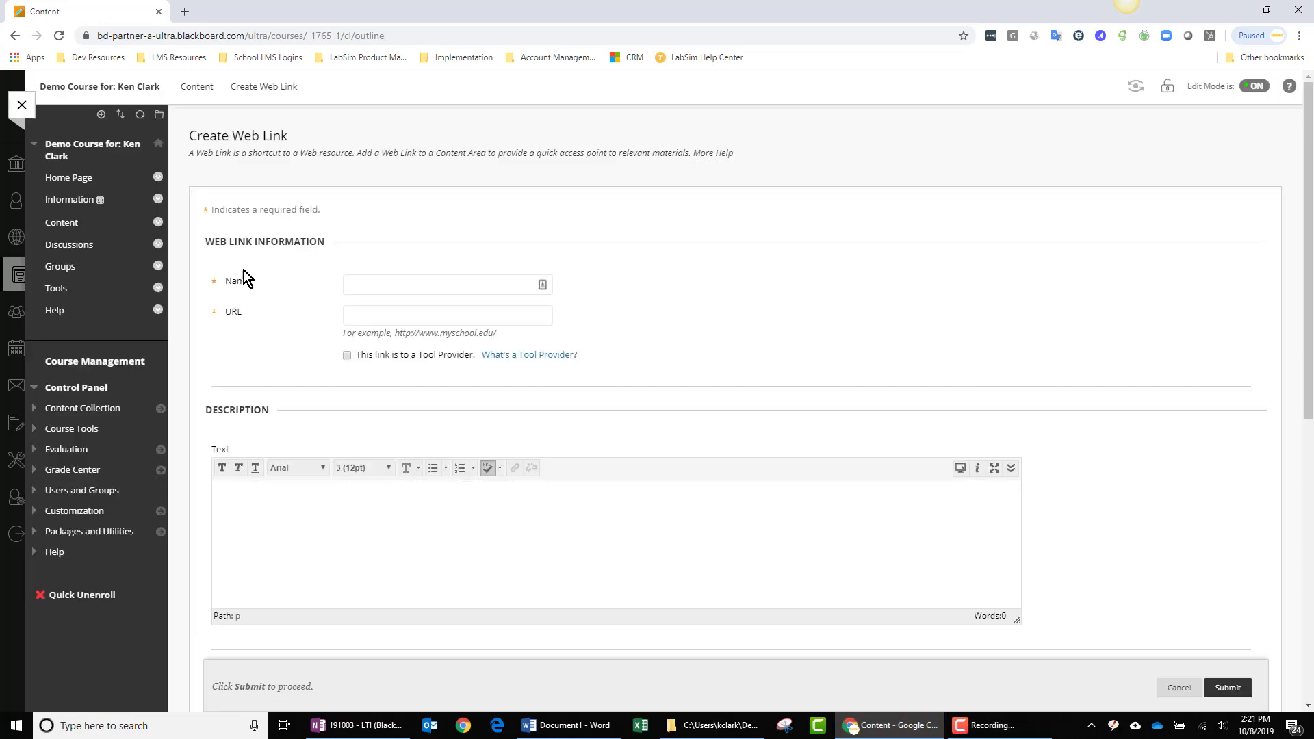
{"action": "left_click", "coordinate": [445, 284]}
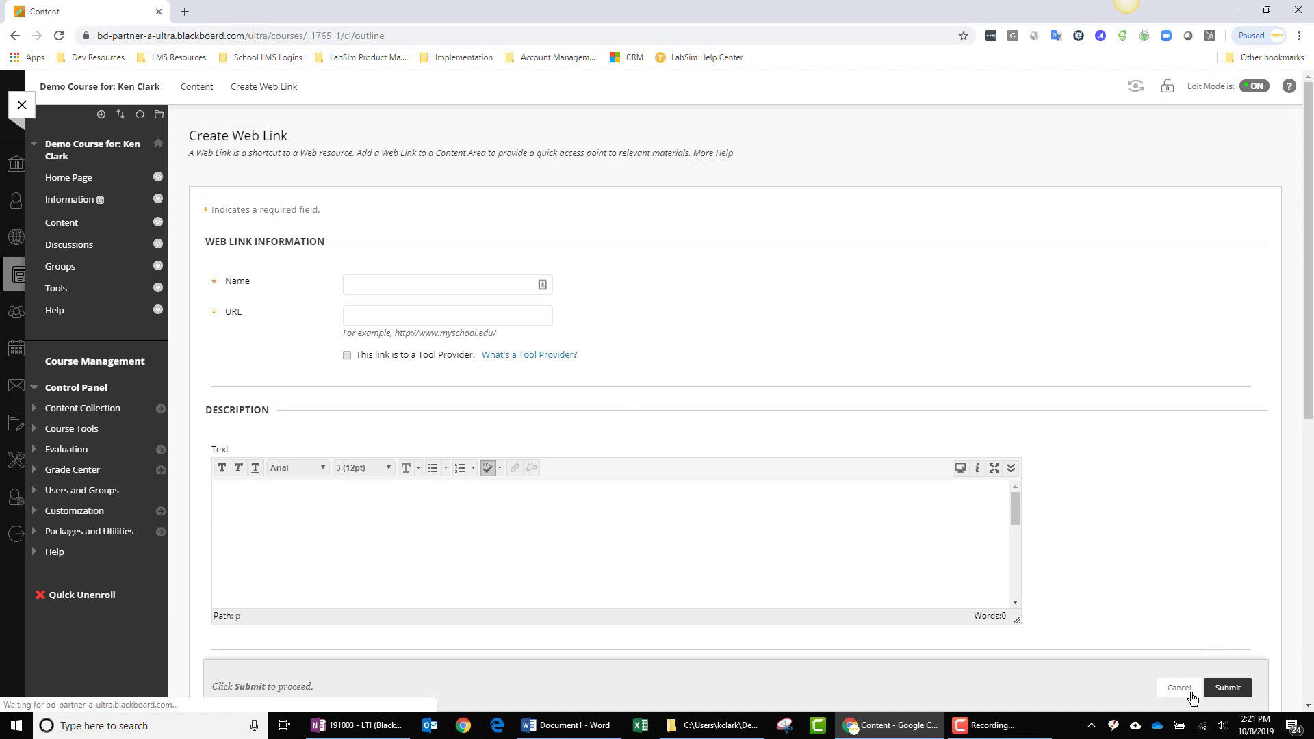
{"action": "left_click", "coordinate": [1179, 687]}
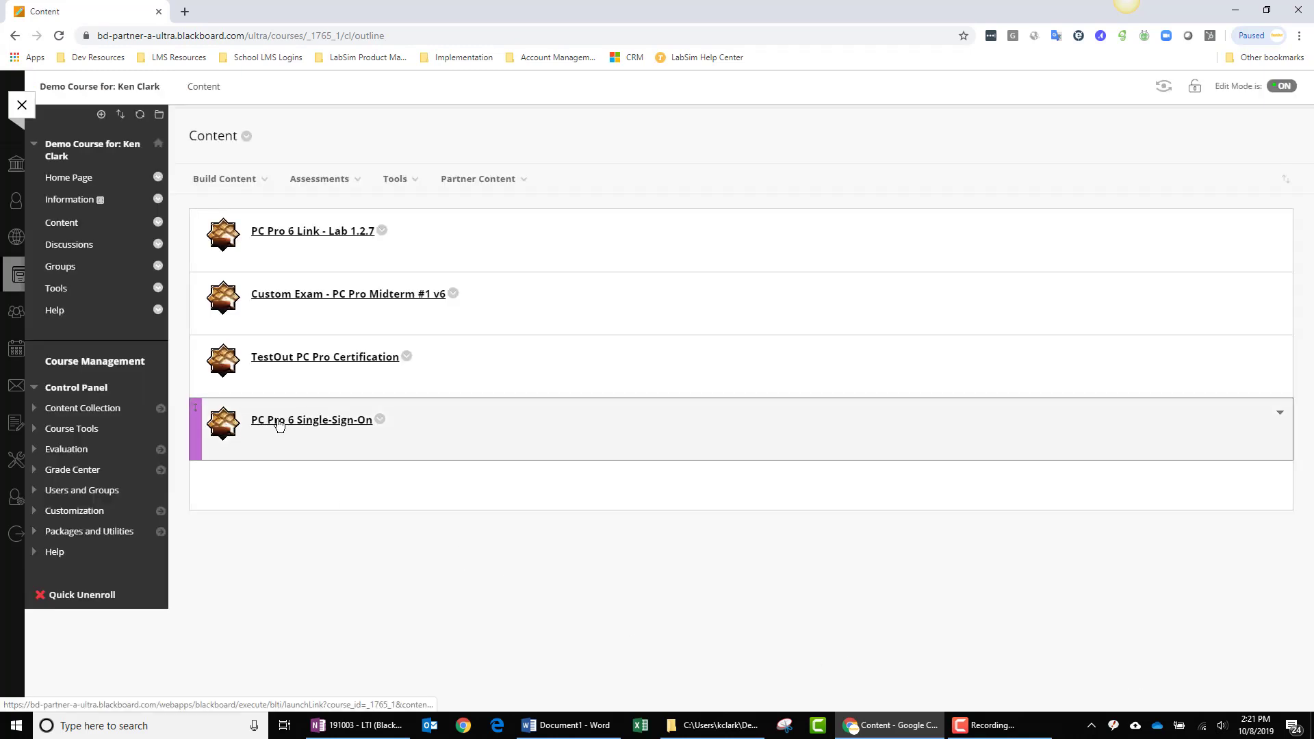
{"action": "mouse_move", "coordinate": [295, 425]}
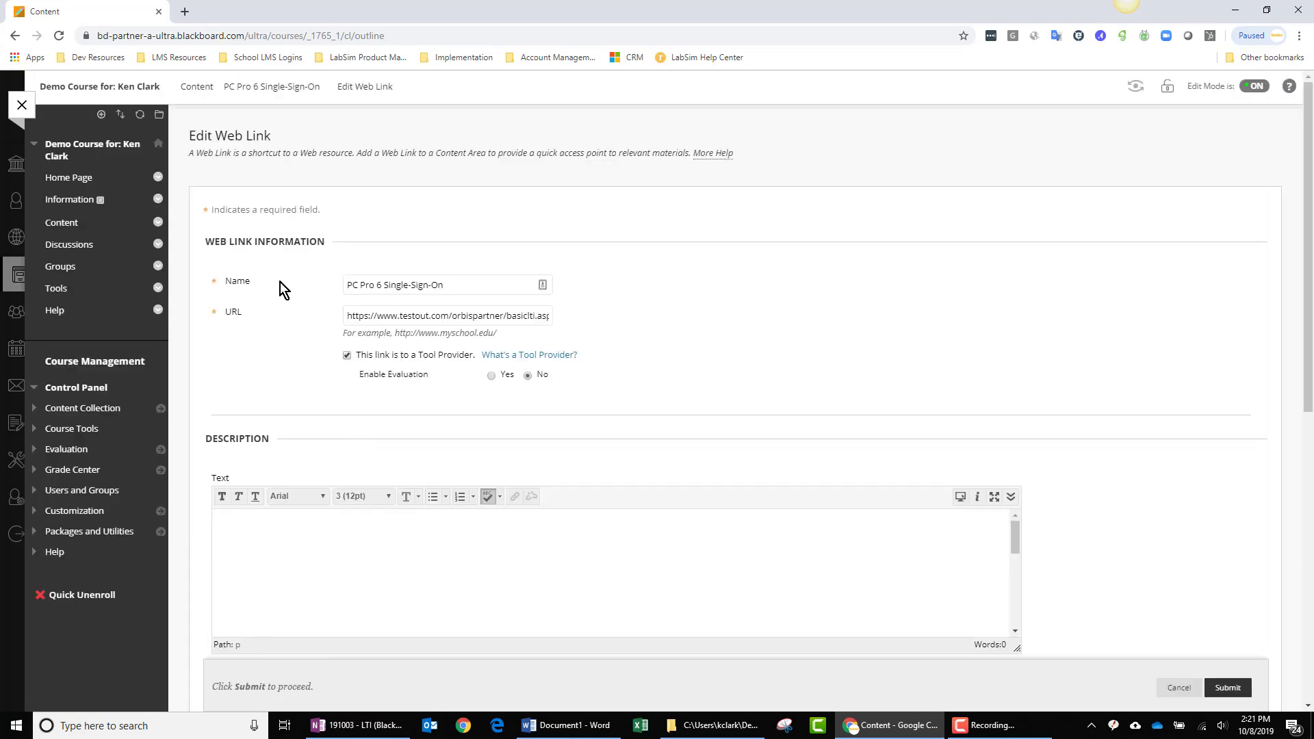
Open the PC Pro 6 Single-Sign-On link's edit form to view its TestOut URL.
{"action": "left_click", "coordinate": [447, 284]}
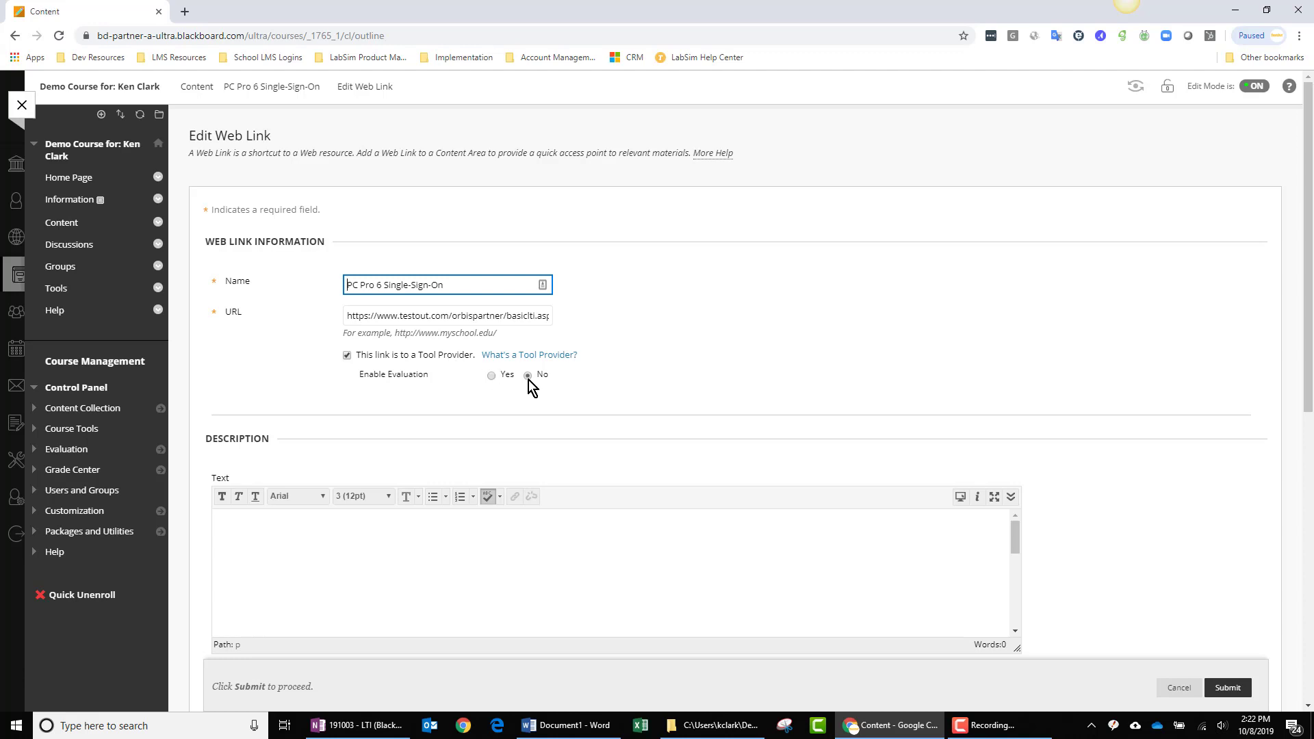
{"action": "mouse_move", "coordinate": [451, 327]}
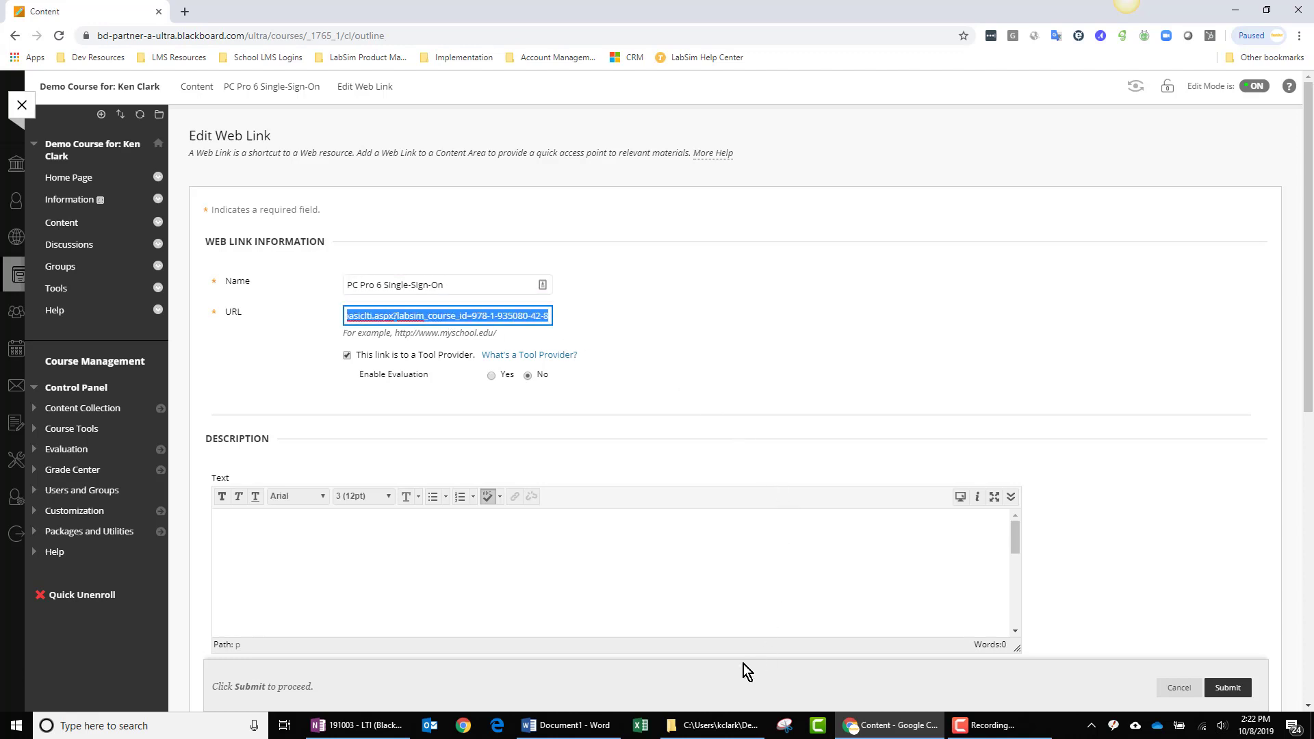
Inspect the pasted TestOut single-sign-on URL in the Word document.
{"action": "left_click", "coordinate": [567, 725]}
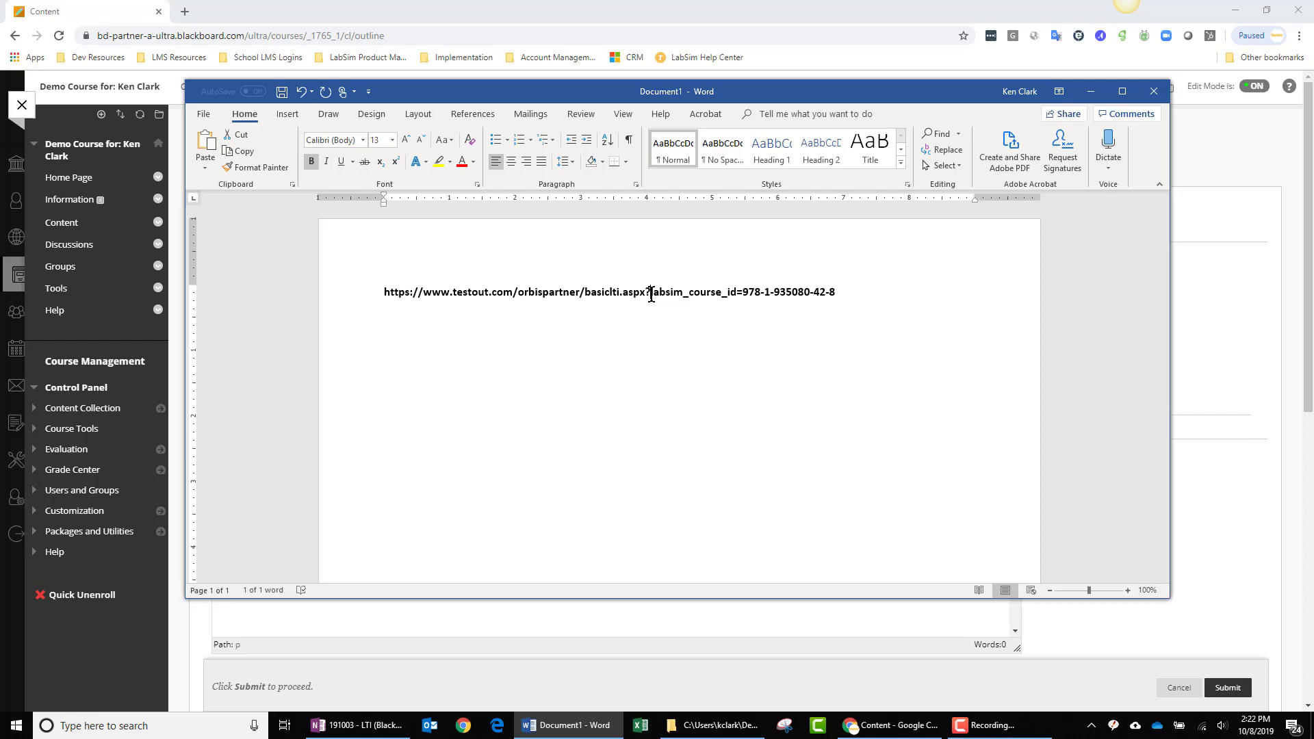
{"action": "double_click", "coordinate": [687, 291]}
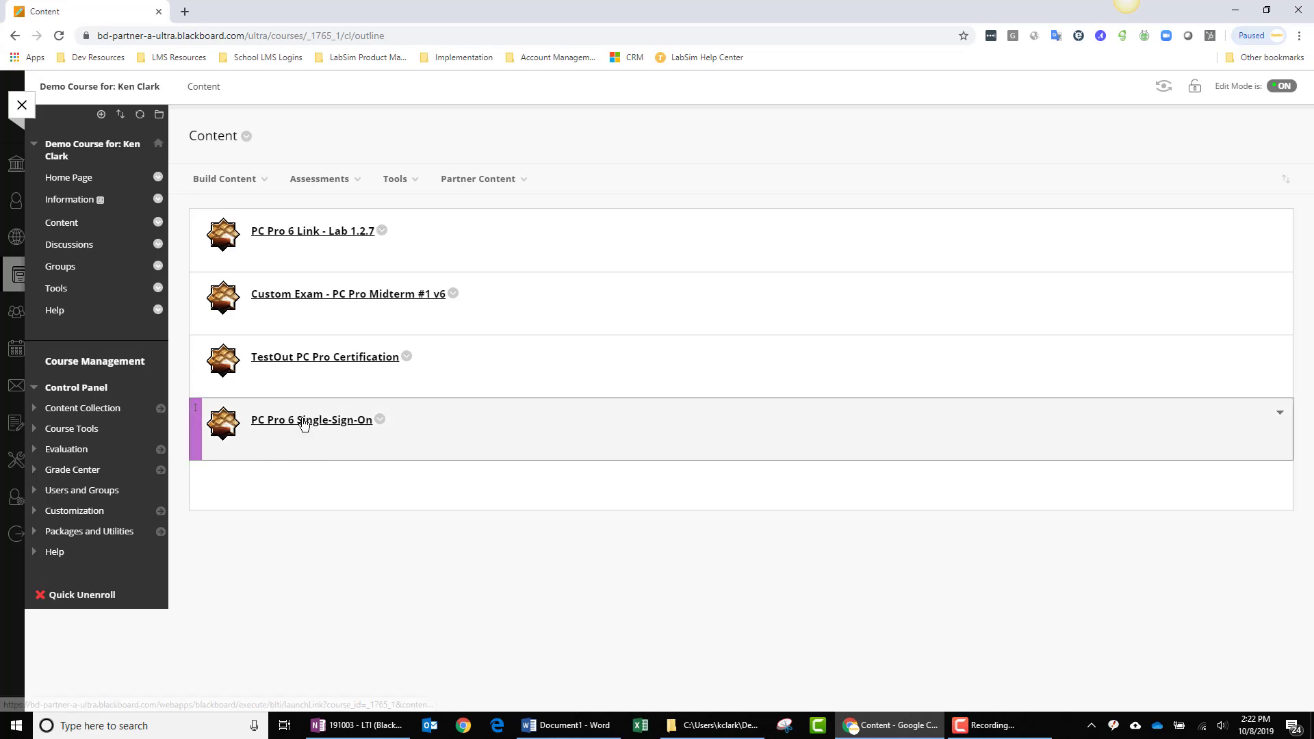
Follow the PC Pro 6 Single-Sign-On link and launch the TestOut PC Pro course.
{"action": "left_click", "coordinate": [311, 419]}
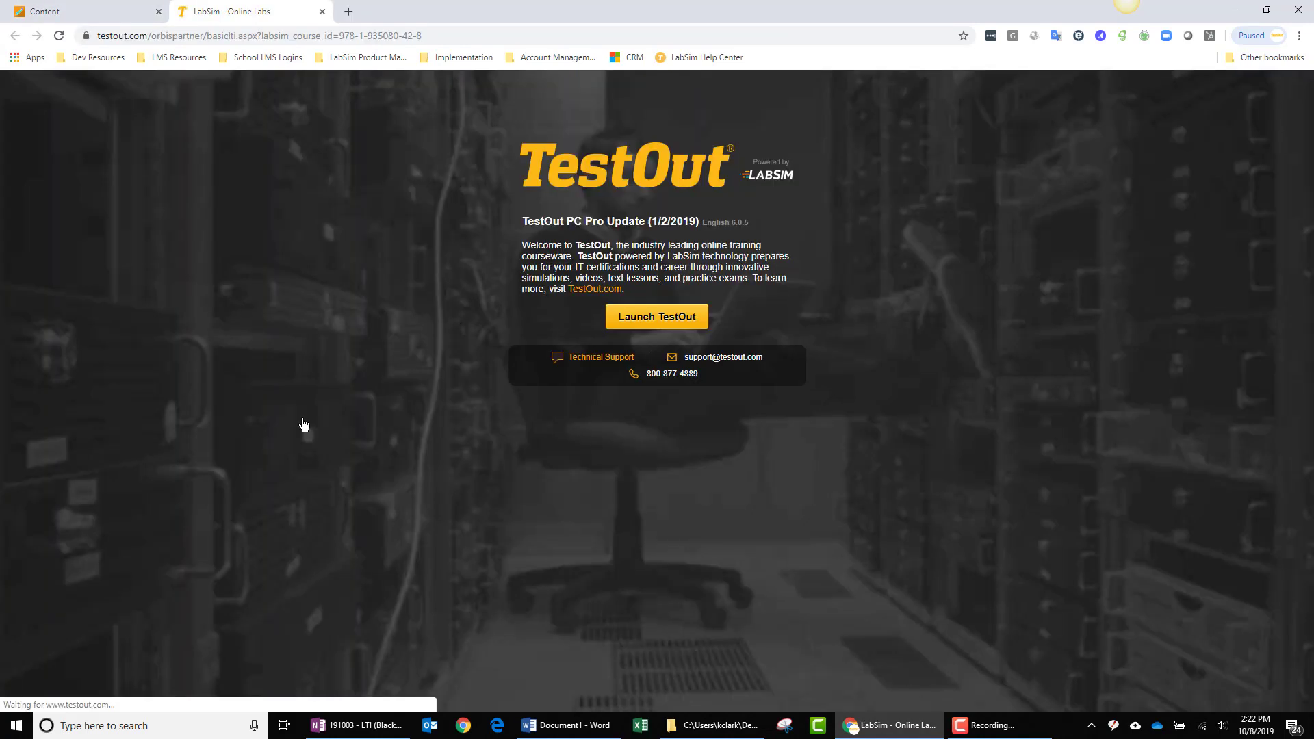
{"action": "mouse_move", "coordinate": [899, 178]}
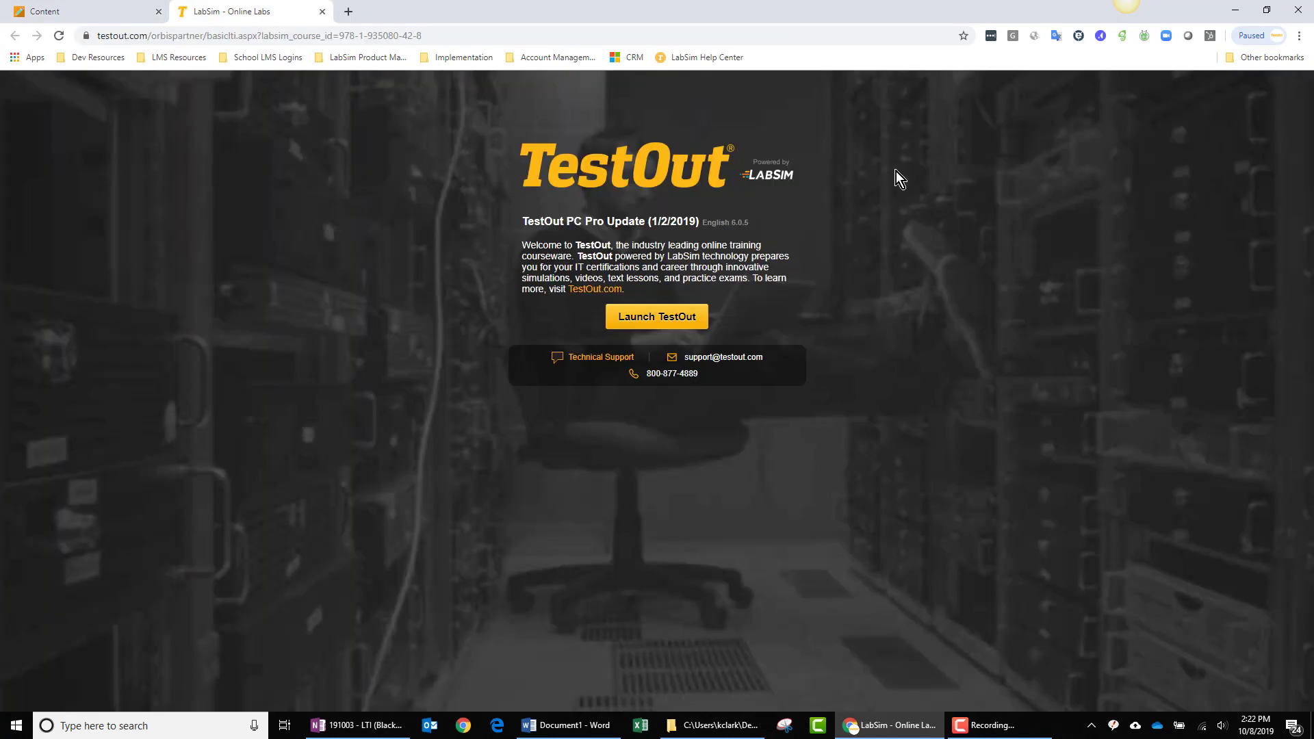
{"action": "mouse_move", "coordinate": [657, 317]}
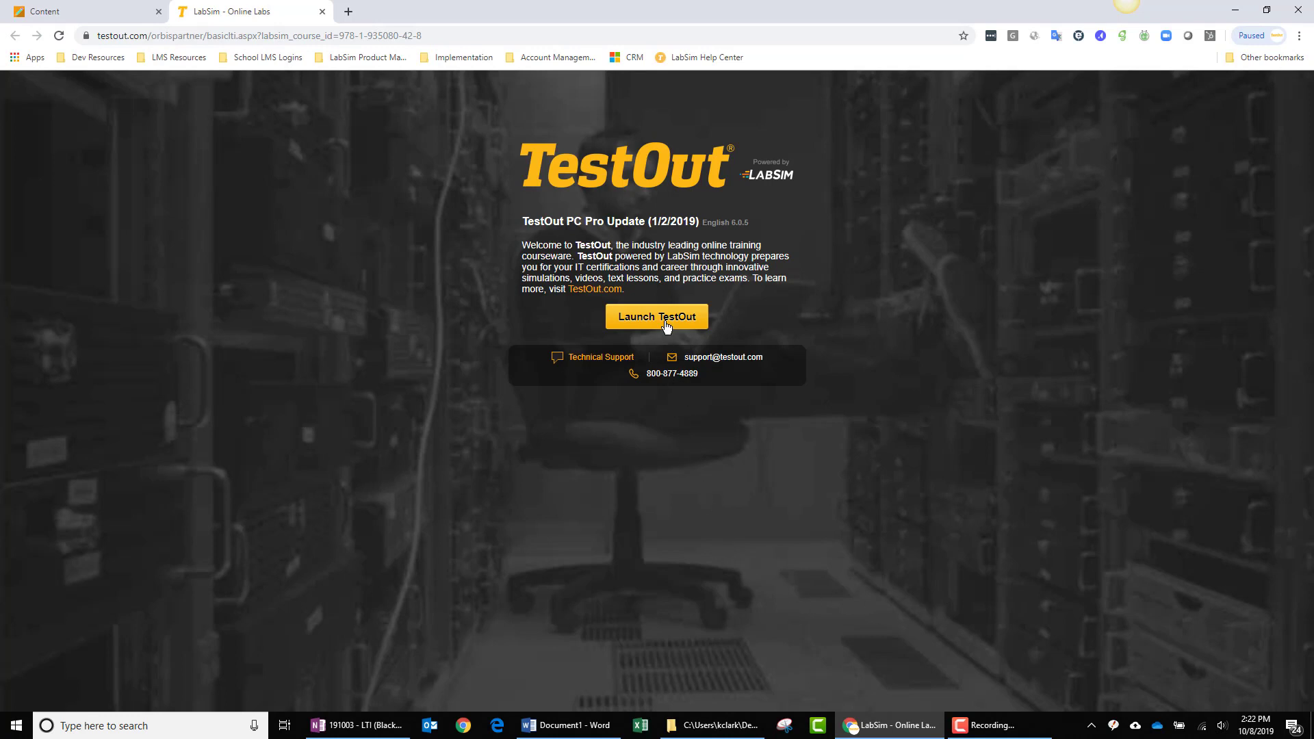
{"action": "left_click", "coordinate": [657, 317]}
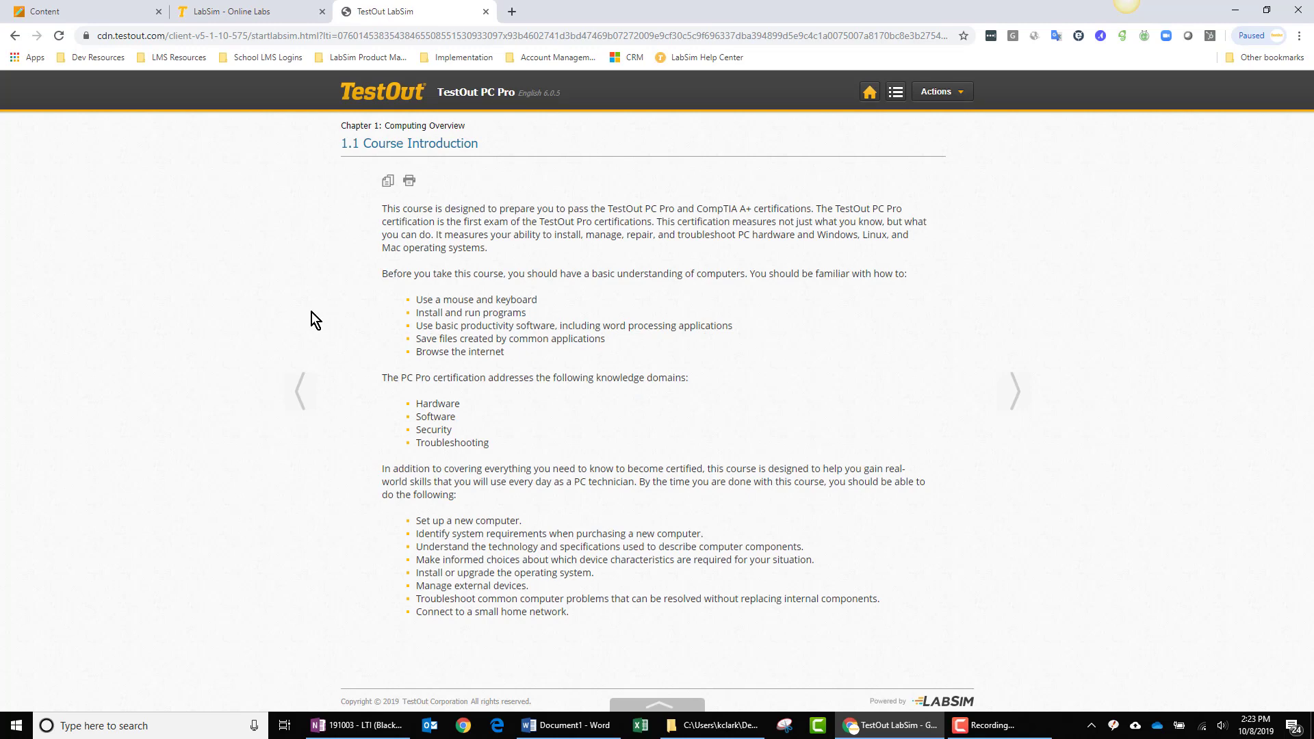
{"action": "mouse_move", "coordinate": [899, 104]}
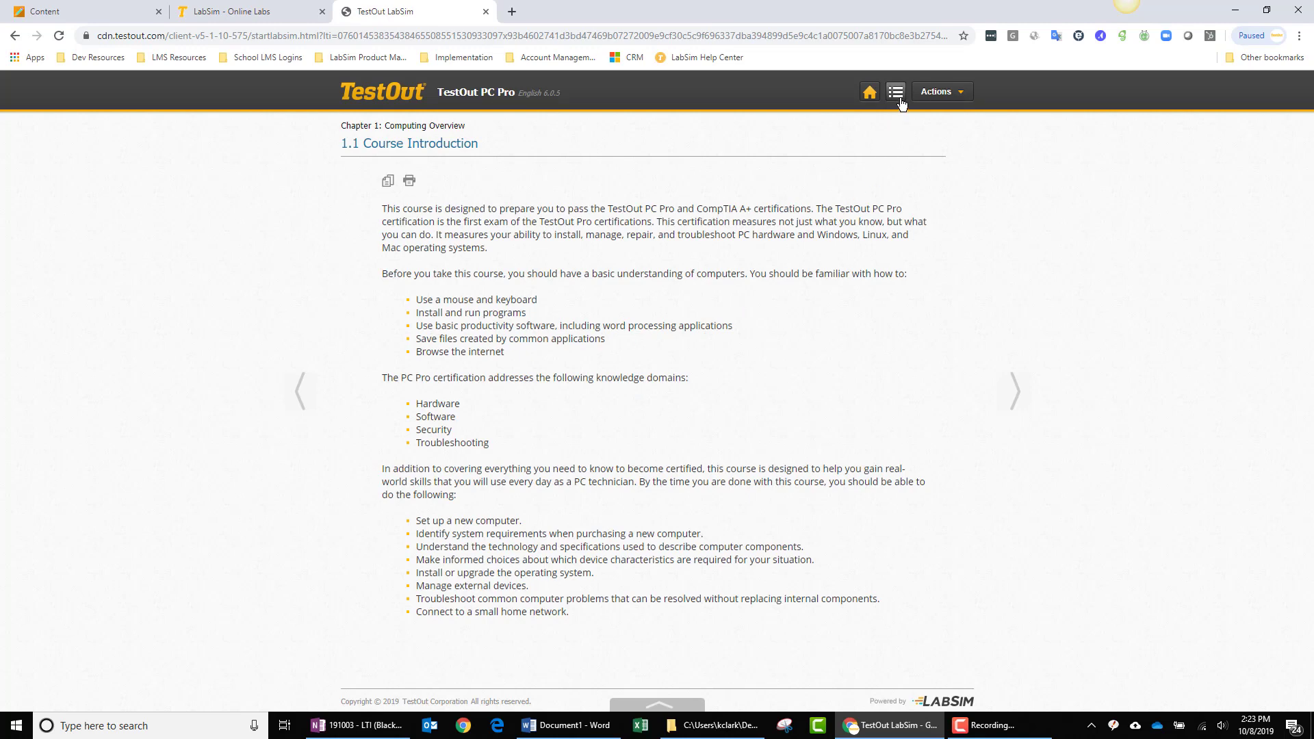
Show the PC Pro Course Outline with chapters and Course Introduction sections.
{"action": "left_click", "coordinate": [895, 91]}
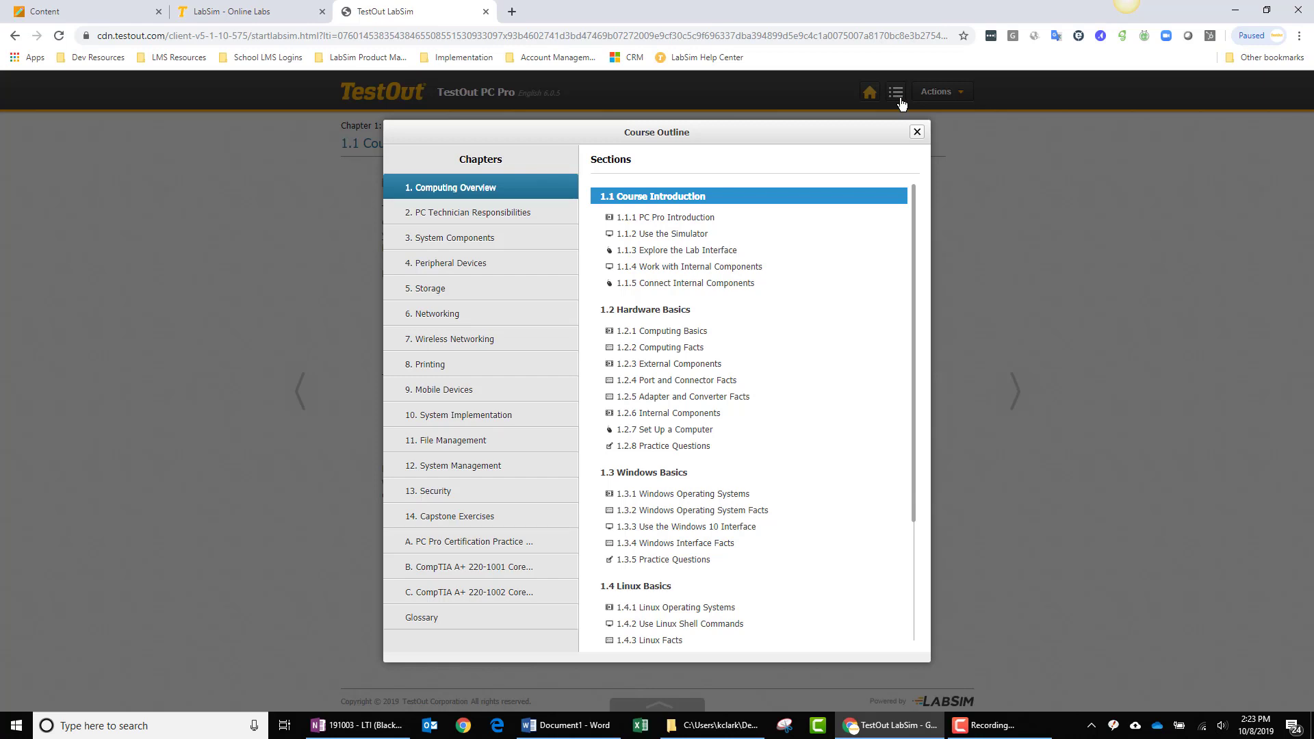
{"action": "mouse_move", "coordinate": [647, 138]}
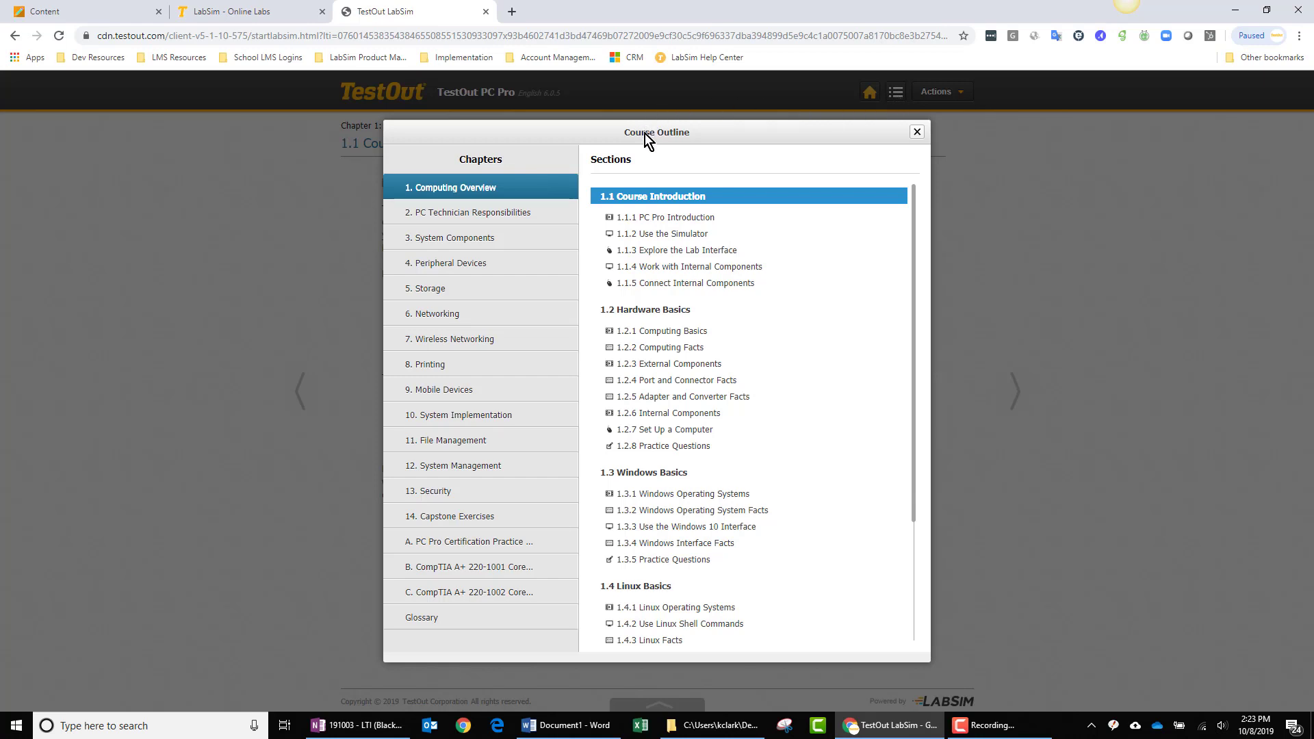
{"action": "mouse_move", "coordinate": [692, 266]}
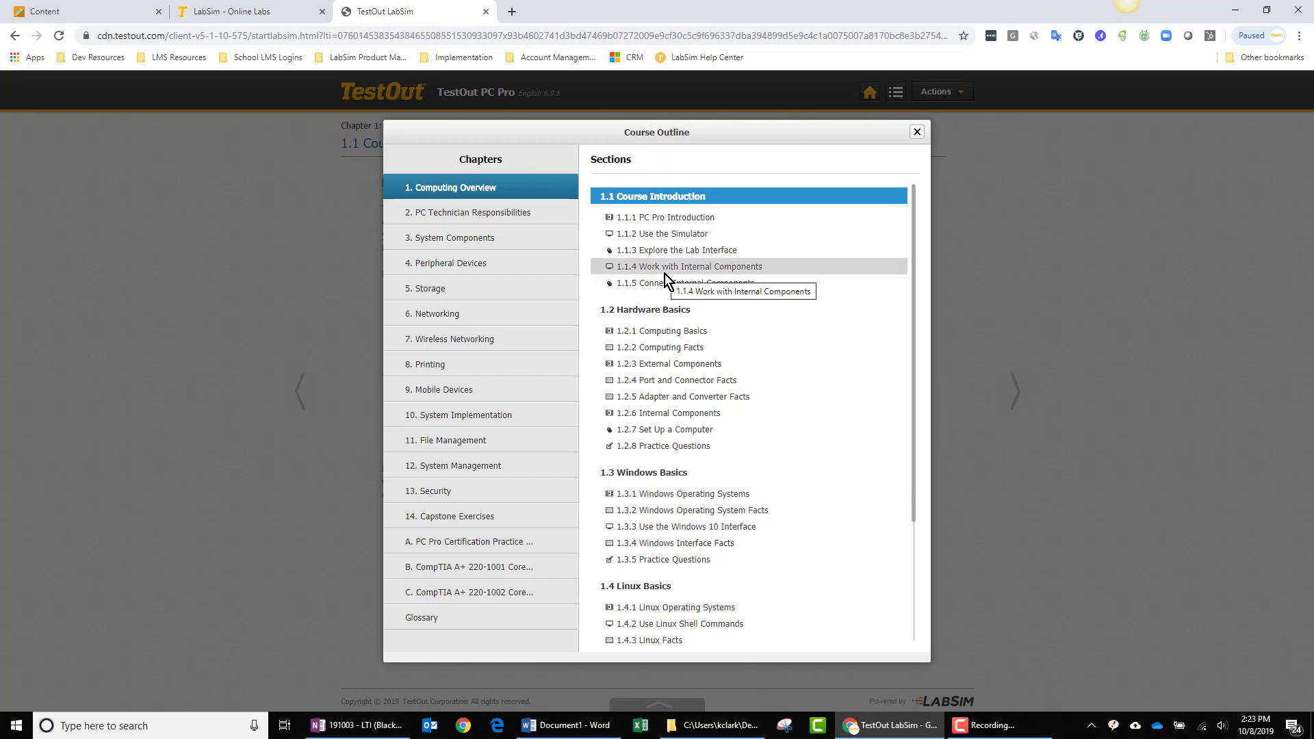